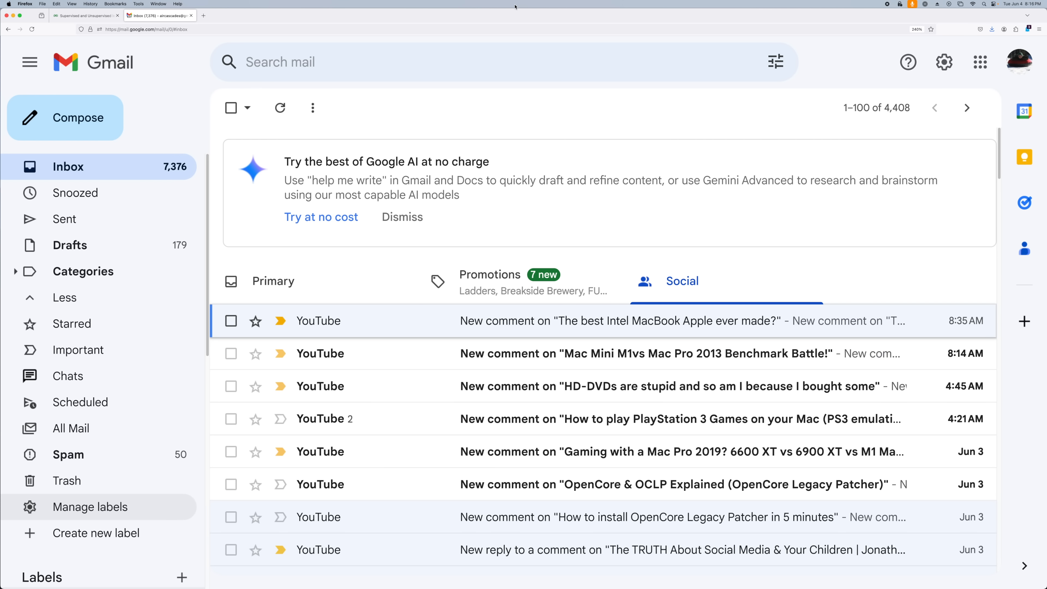
# - Open a YouTube comment notification email from the Gmail Social inbox
pyautogui.click(67, 454)
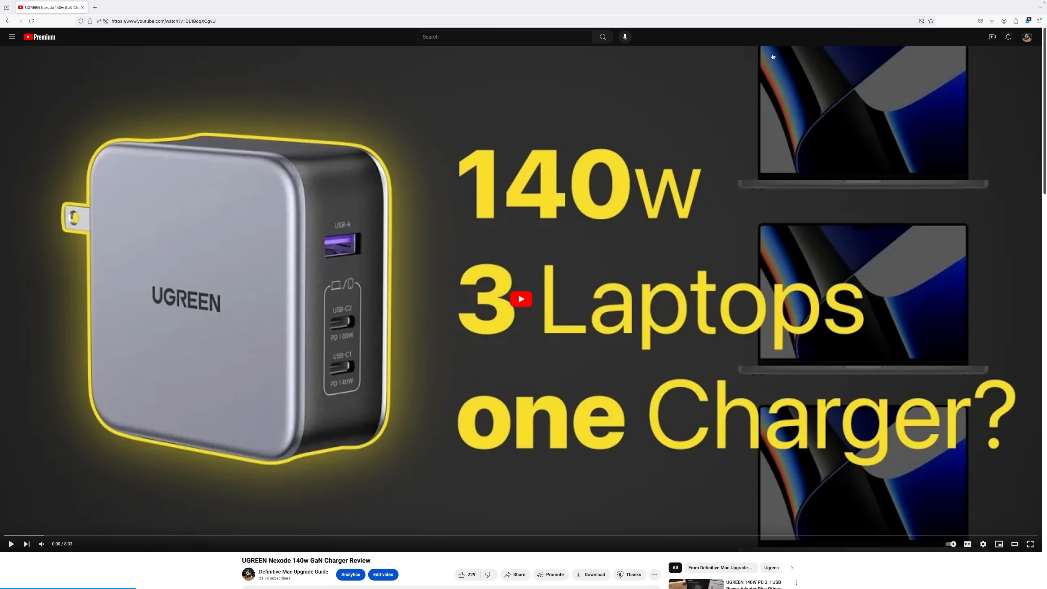
pyautogui.click(193, 6)
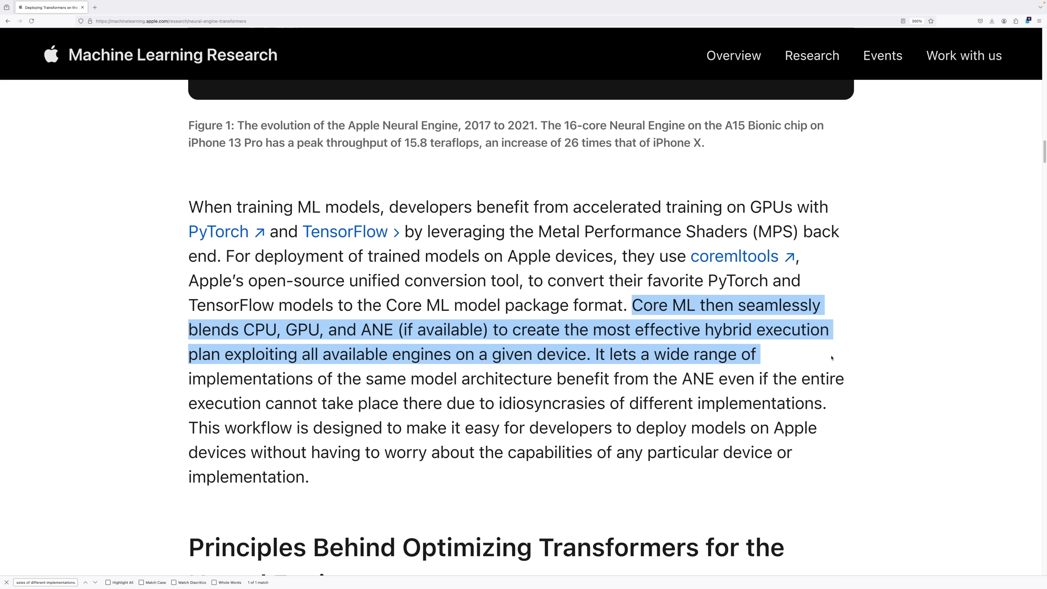
pyautogui.moveTo(832, 360)
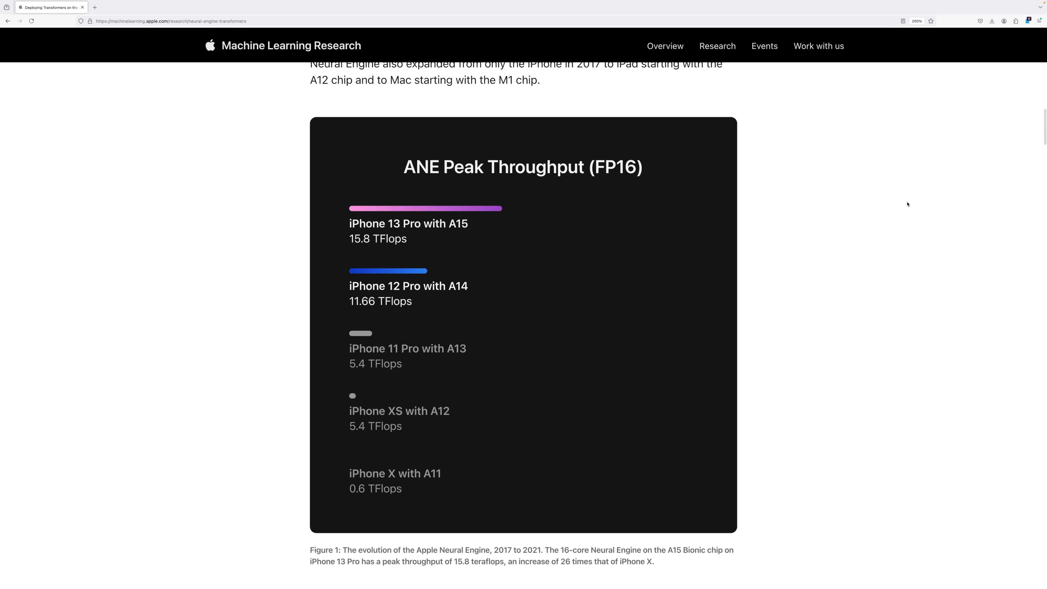
# - Show Figure 2's memory and latency curves for iPhone 13 on iOS 16
pyautogui.scroll(-3)
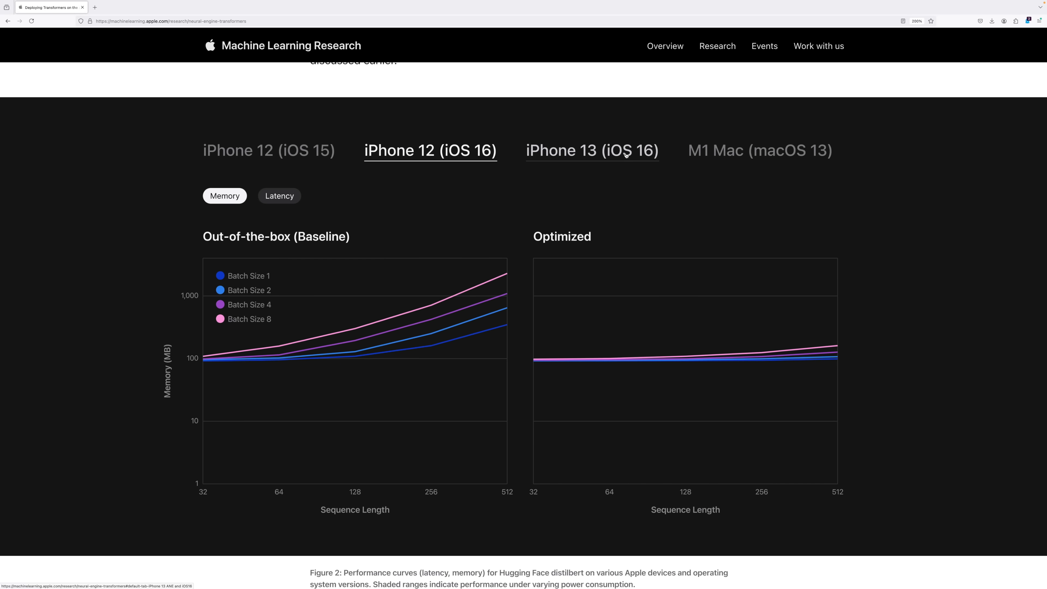
pyautogui.click(591, 150)
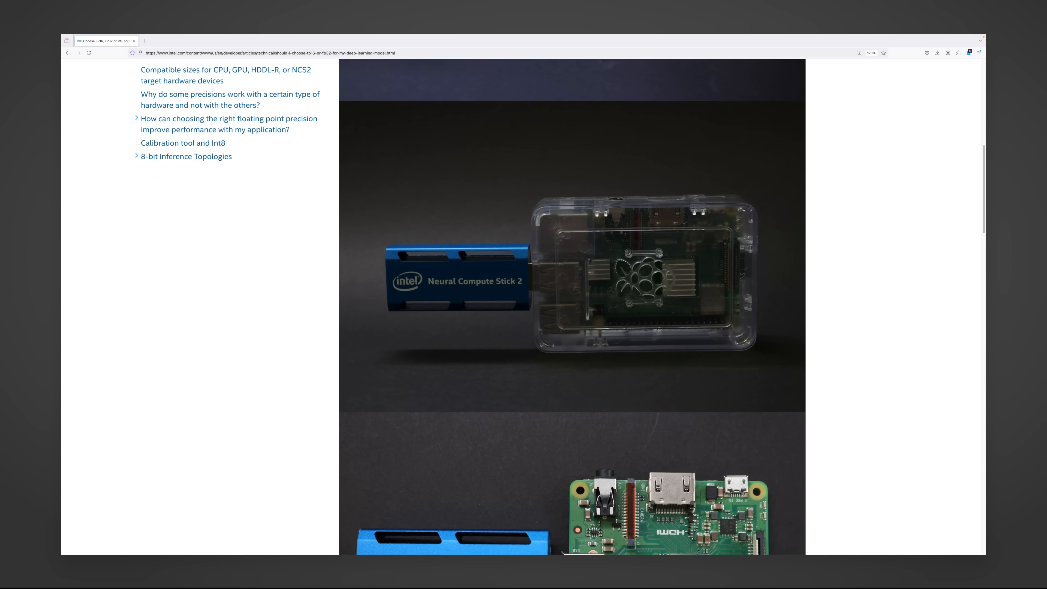
# - Scroll through the Intel article's Advantages of FP16 section and the NVIDIA INT8 blog intro
pyautogui.scroll(-3)
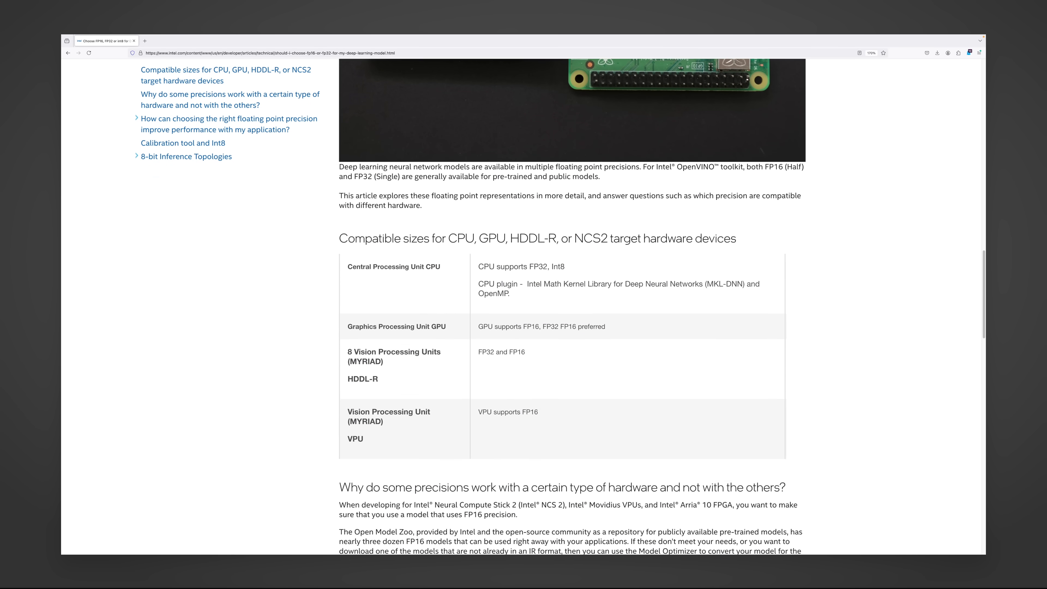
pyautogui.scroll(-3)
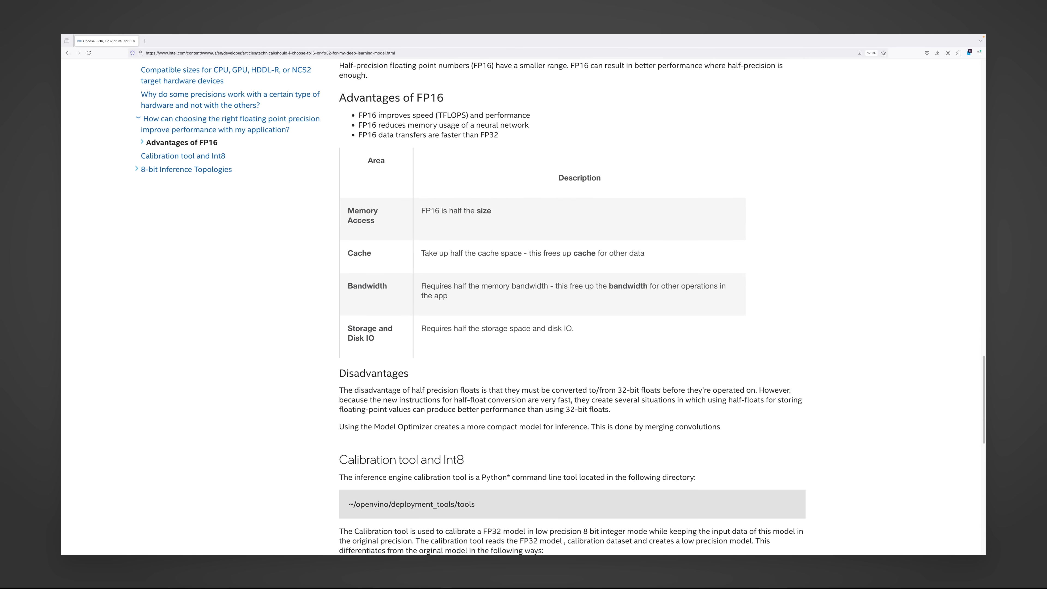
pyautogui.scroll(3)
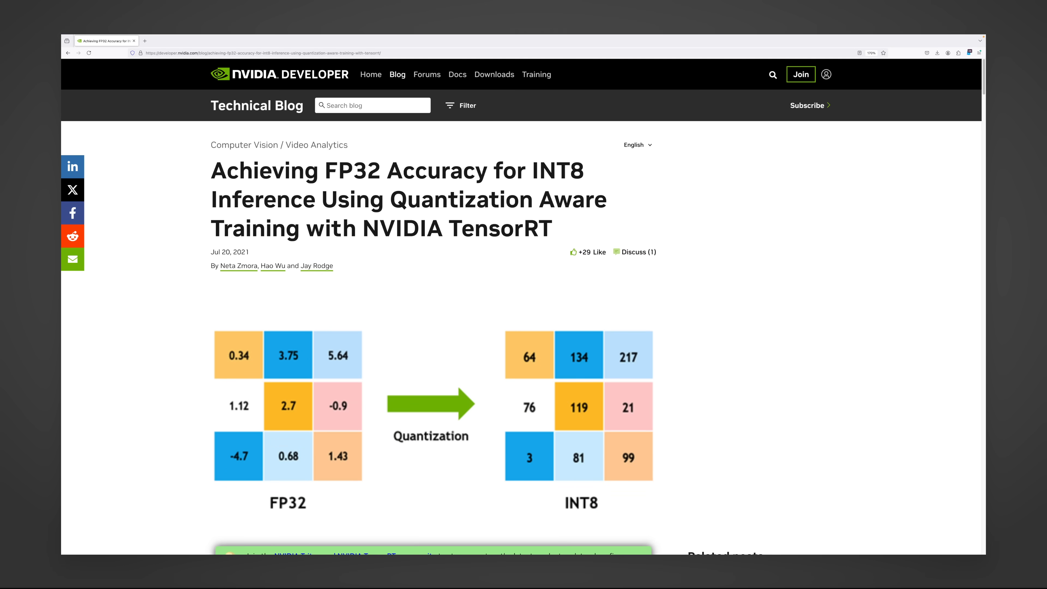
pyautogui.scroll(-3)
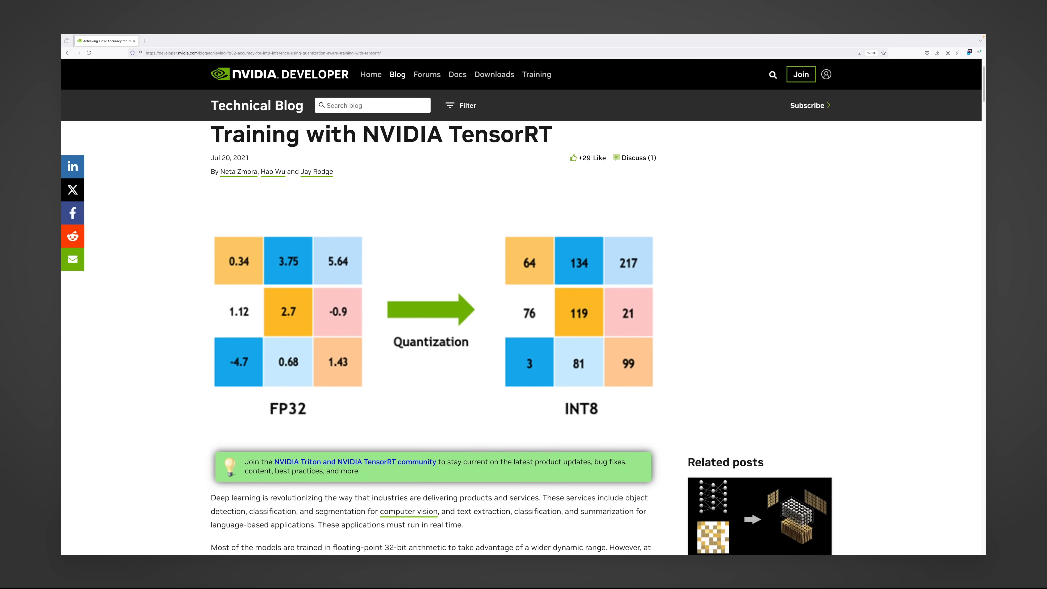
pyautogui.scroll(-3)
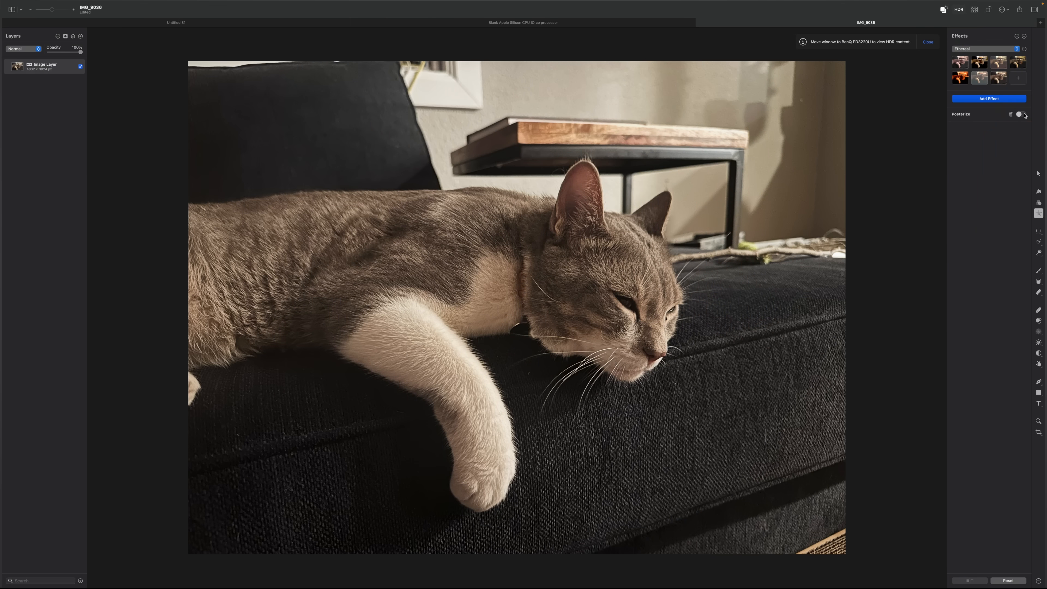
# - Adjust the Posterize effect in the Effects panel on the cat photo
pyautogui.click(1023, 113)
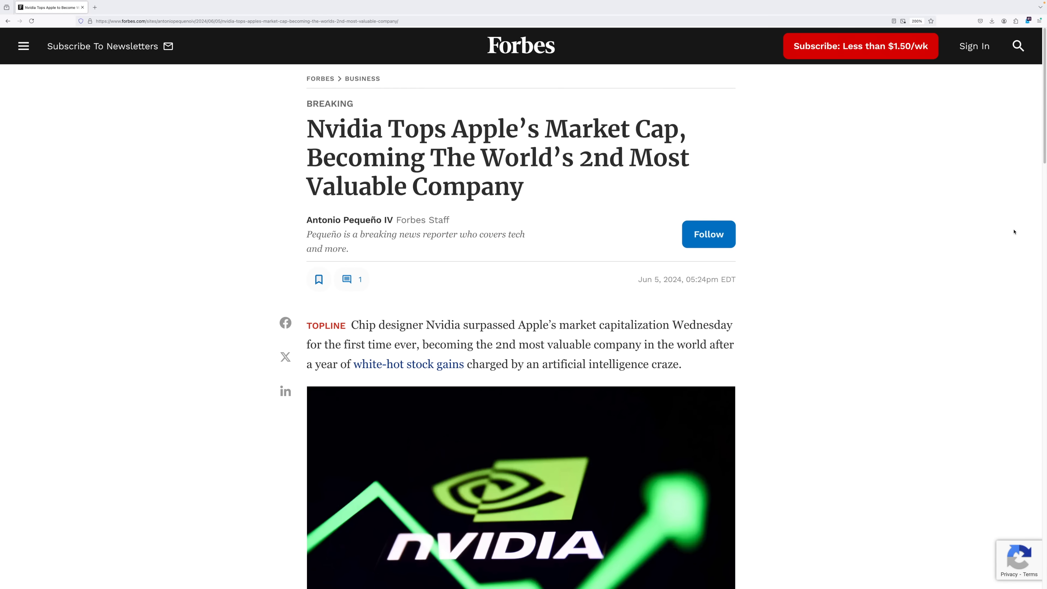
# - Scroll further into the Forbes article on Nvidia overtaking Apple's market cap
pyautogui.scroll(-3)
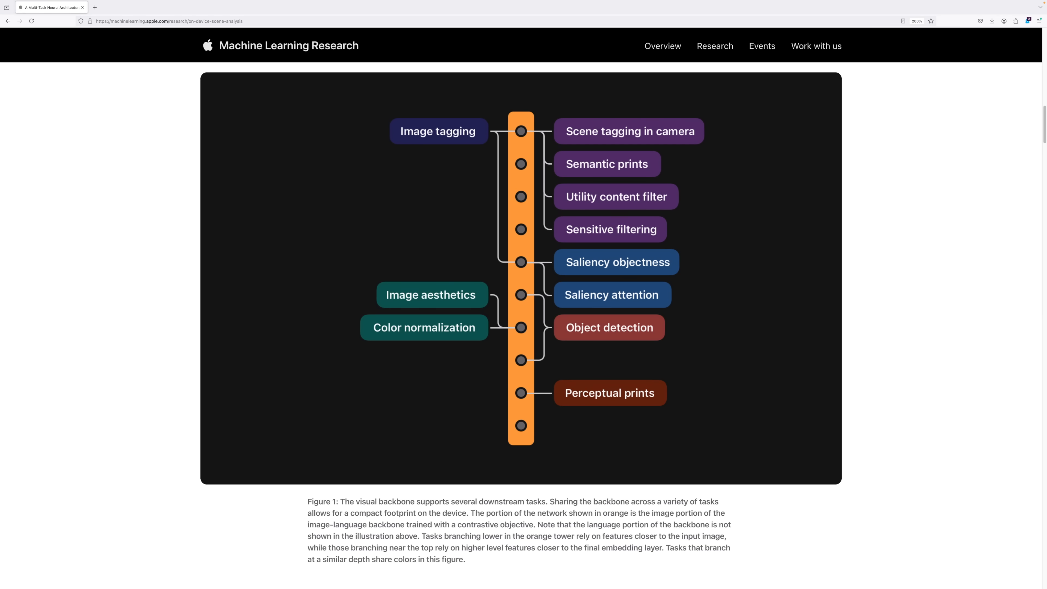
# - Filter Figure 3 by Image aesthetics, All signals, then Image tagging experiences
pyautogui.scroll(-3)
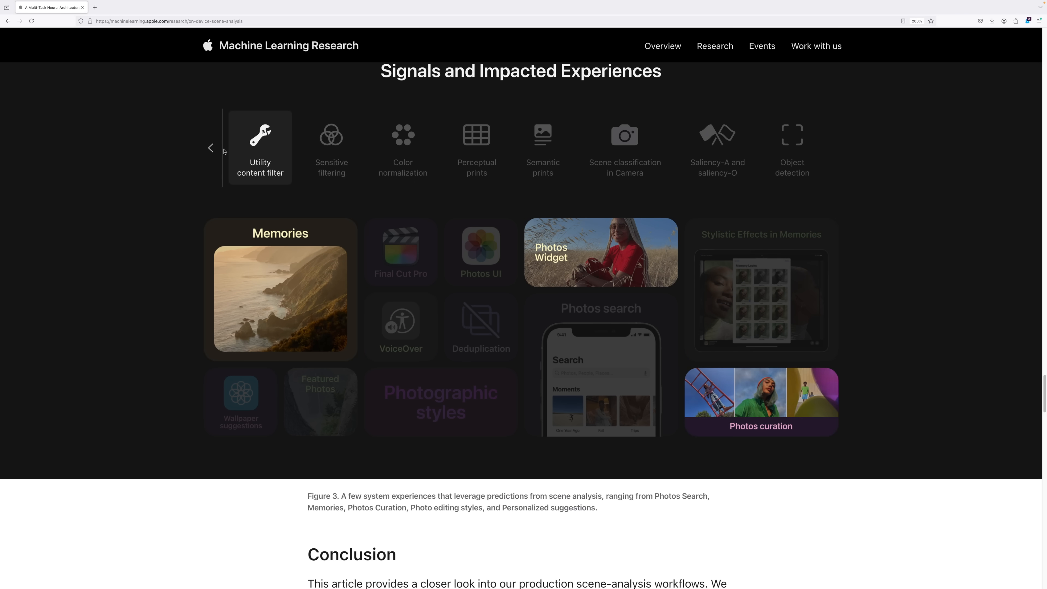
pyautogui.click(211, 148)
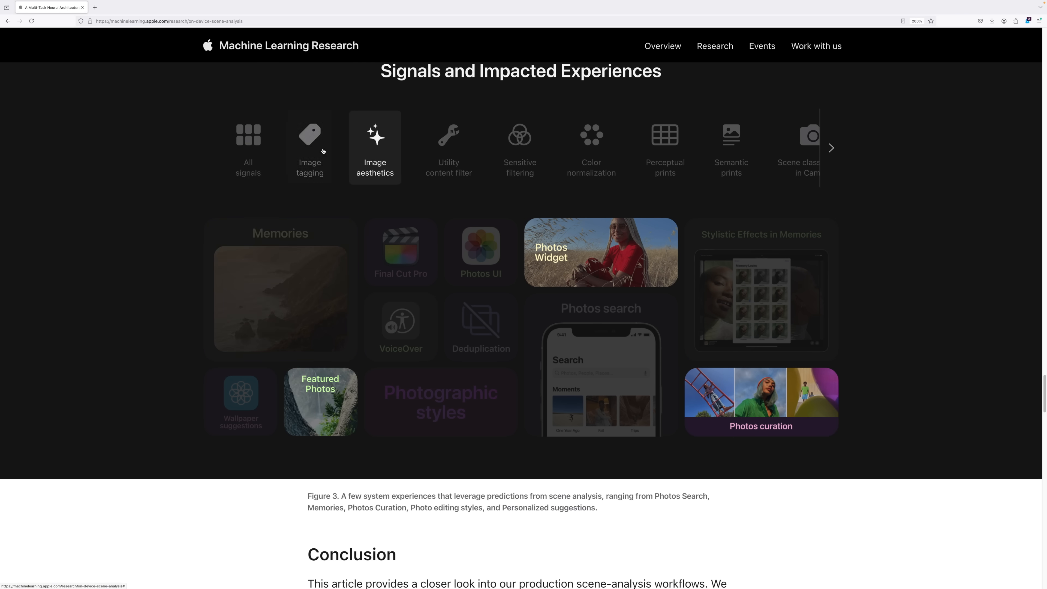
pyautogui.click(247, 147)
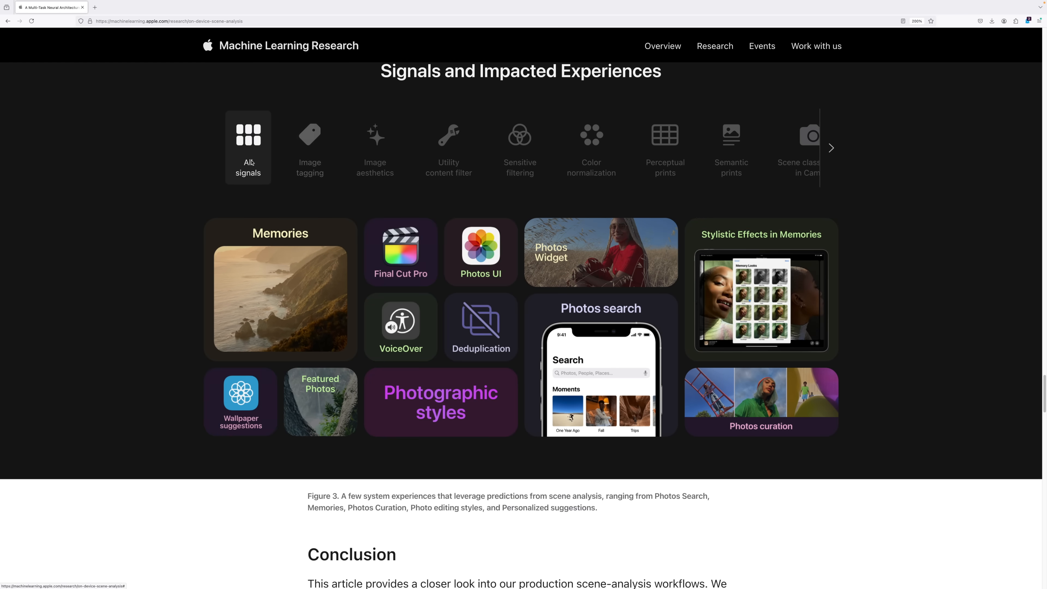
pyautogui.click(309, 147)
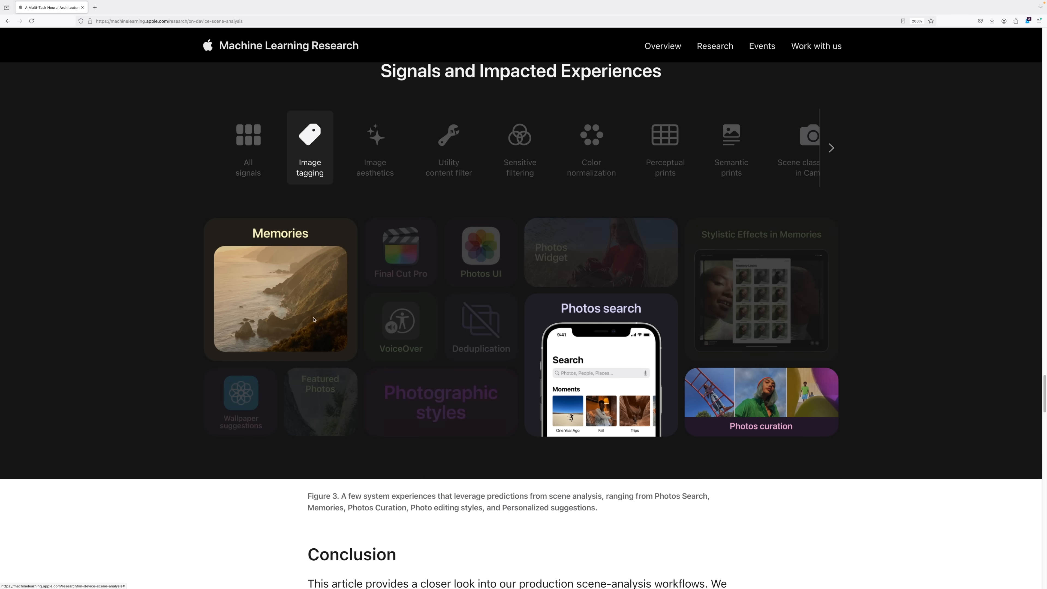
pyautogui.scroll(3)
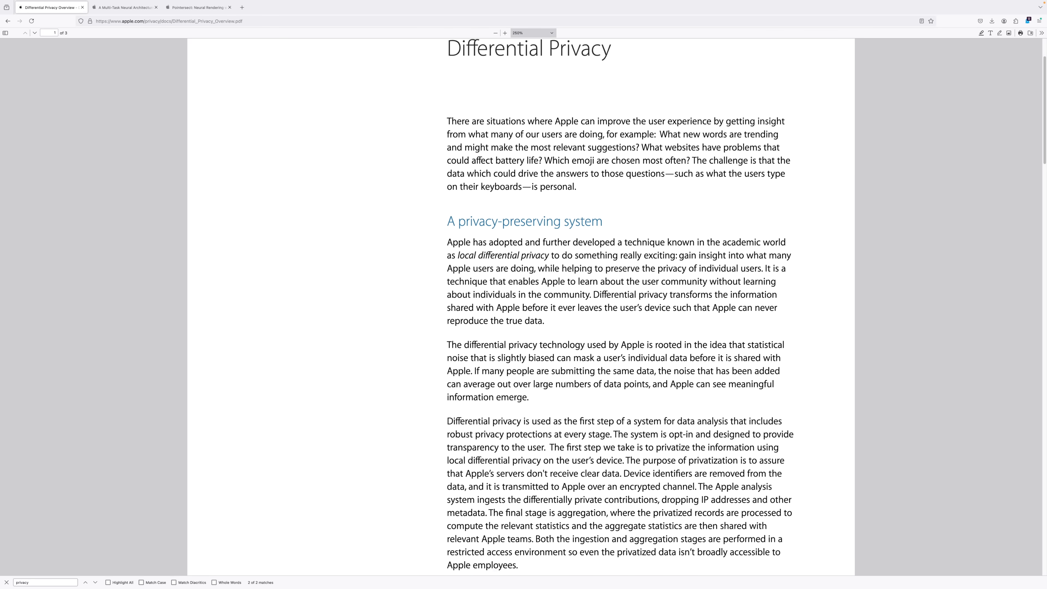
# - Select the Person pill to encode that category in the one-hot vector figure
pyautogui.scroll(-3)
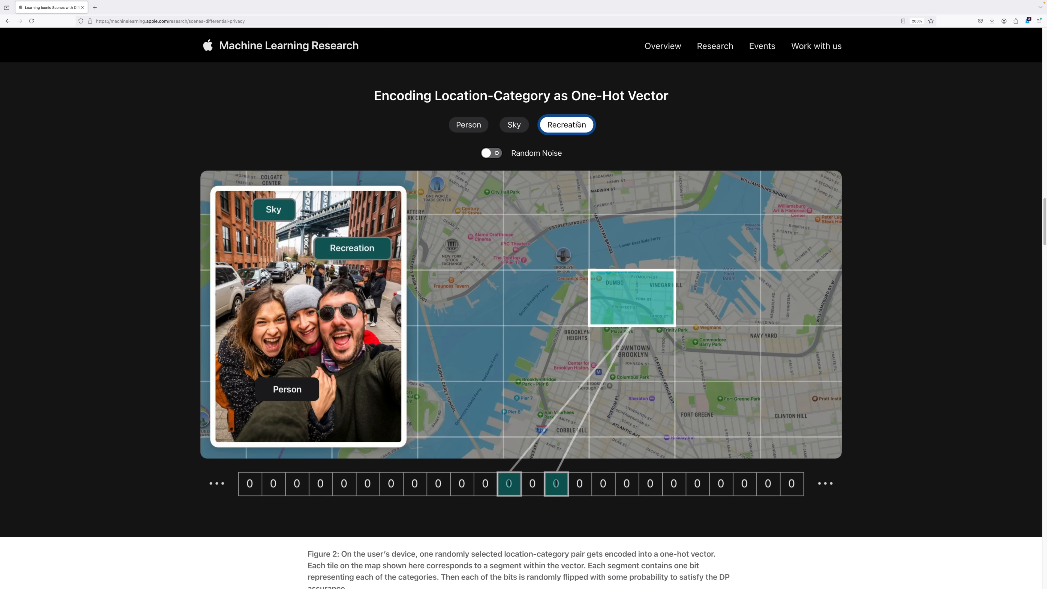
pyautogui.click(468, 125)
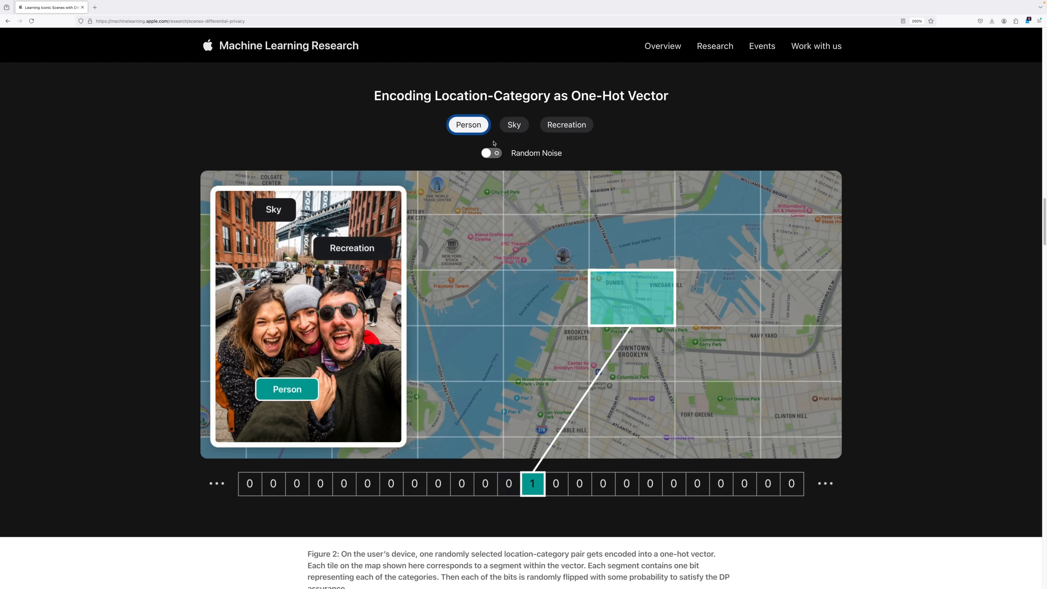
pyautogui.scroll(3)
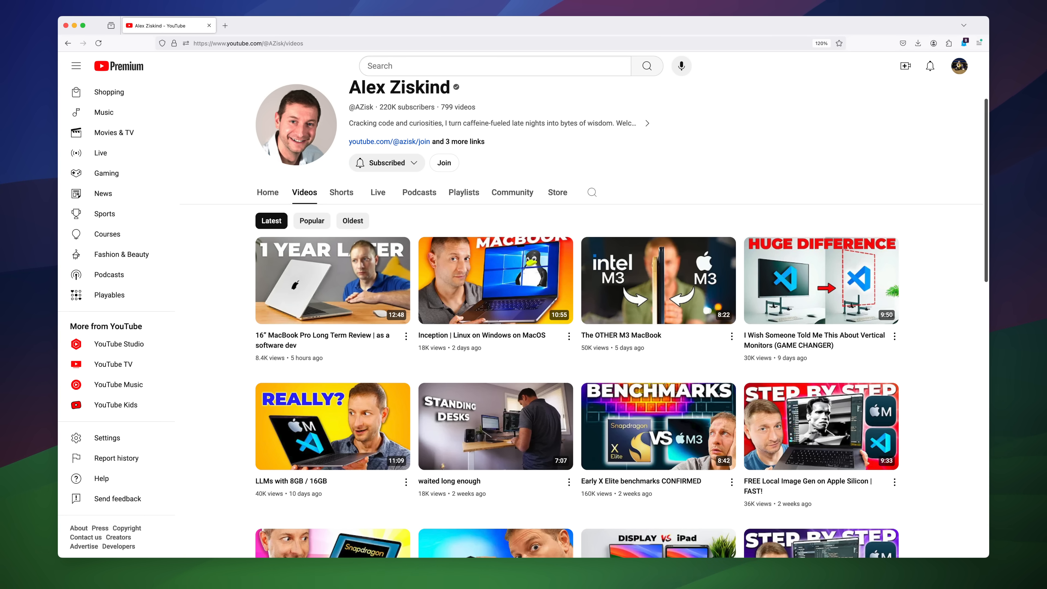
# - Open a recent video from Alex Ziskind's Latest videos grid
pyautogui.click(820, 426)
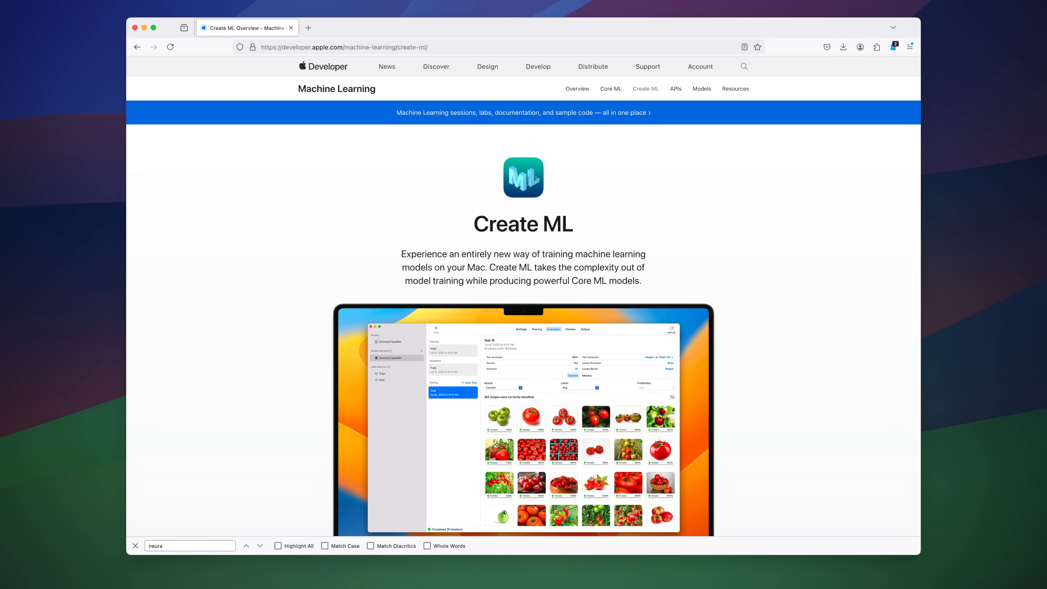
# - Follow the Dell page's 'mixed precision training' link to NVIDIA's documentation
pyautogui.scroll(-3)
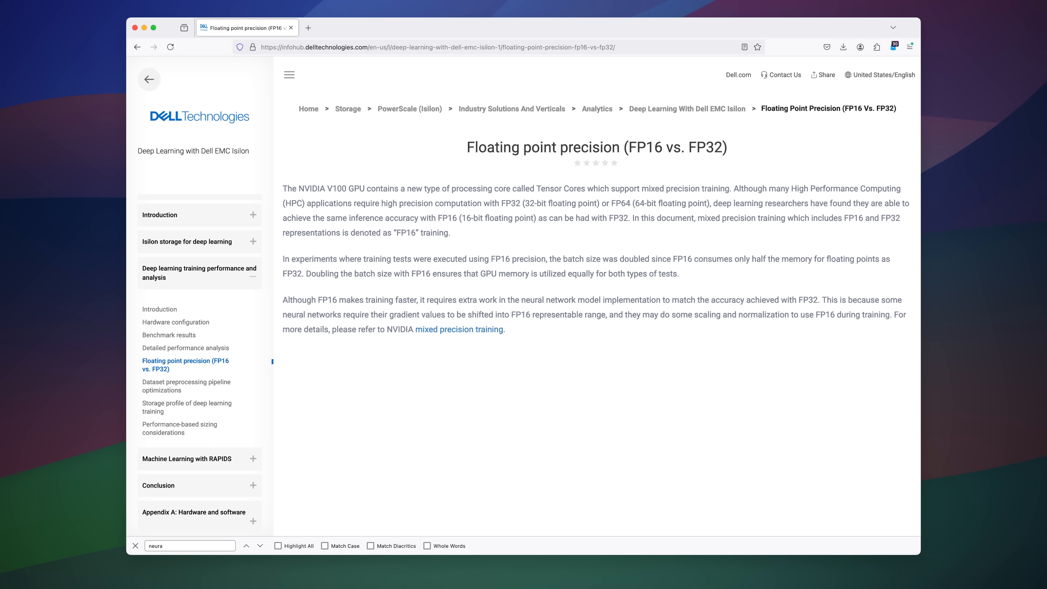
pyautogui.click(458, 330)
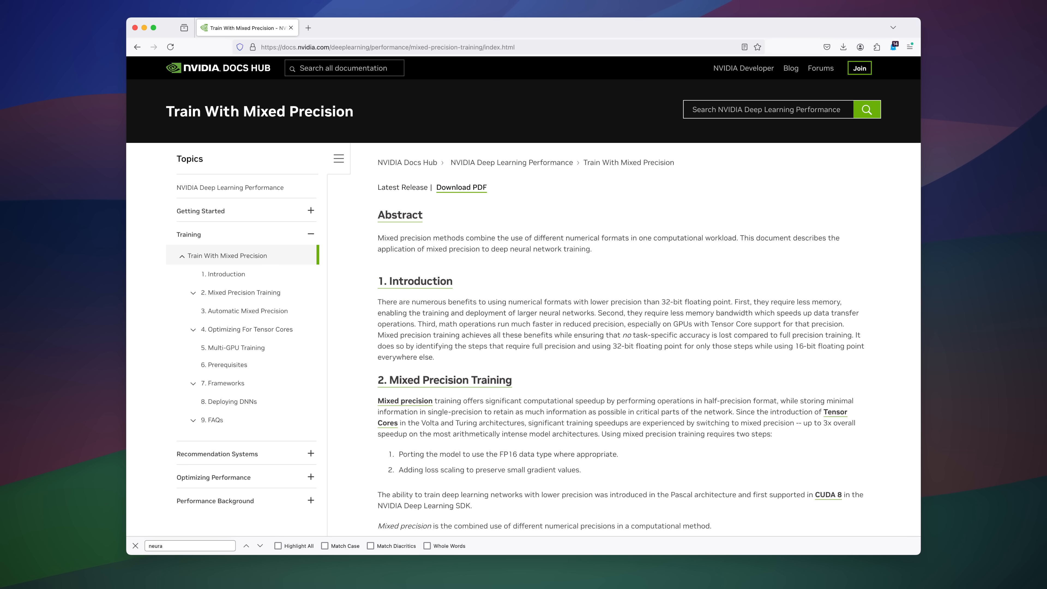